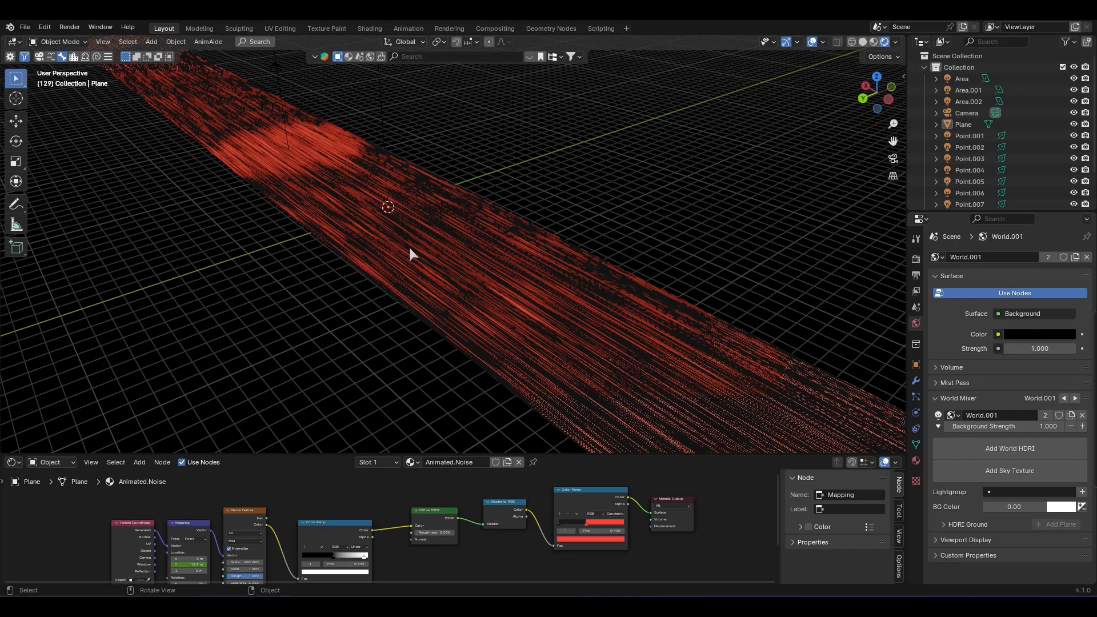
Step: Start a fresh General file and clear out the default cube, camera and light
drag(409, 252, 541, 171)
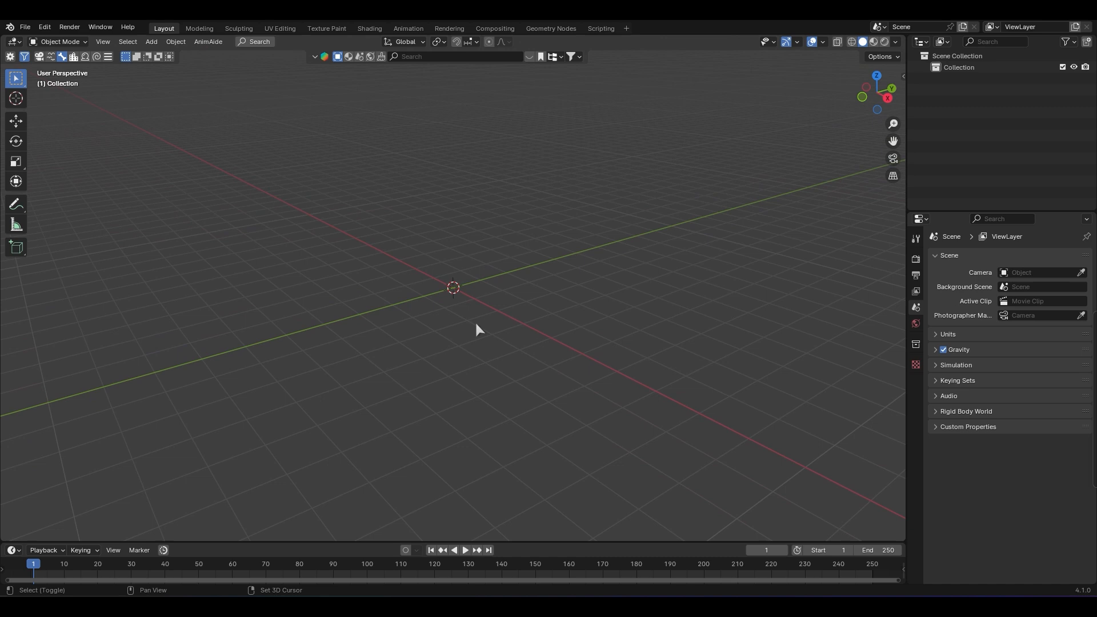
Step: Add a Mesh > Plane to the empty scene
click(151, 41)
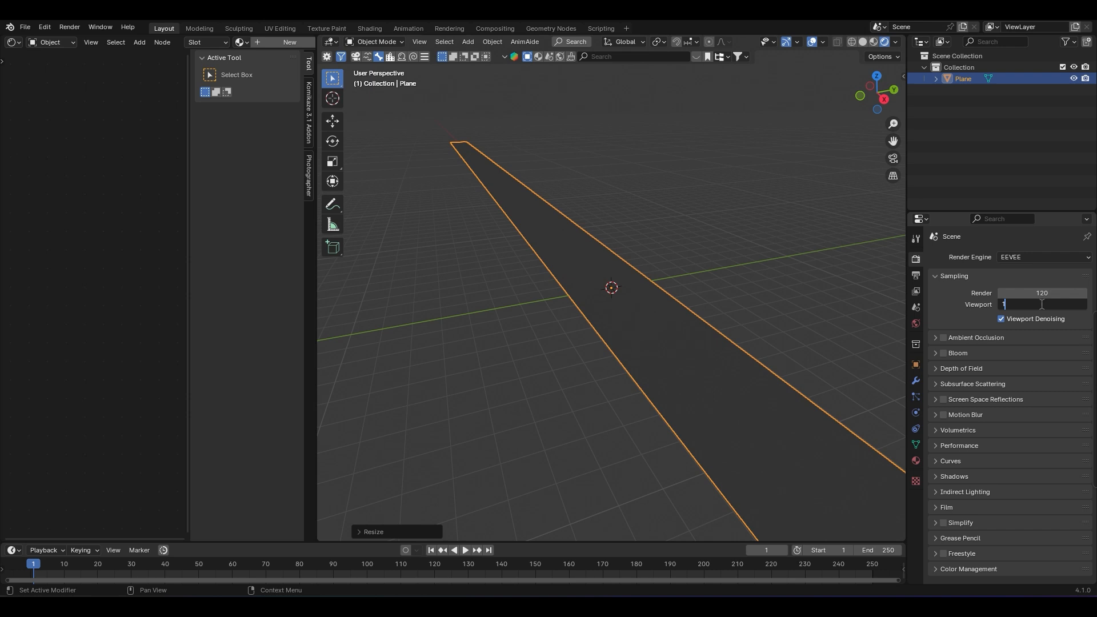
Step: Stretch the plane along Y into a road strip and set Viewport samples to 100
text(100)
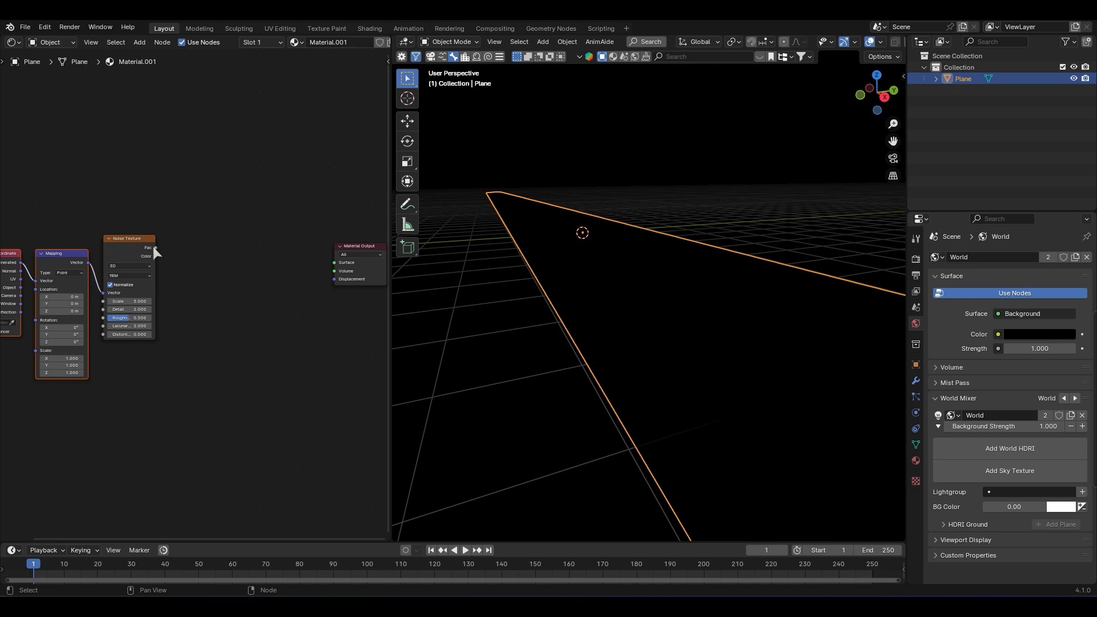
Step: Add a Color Ramp after the noise texture and feed it into a new Diffuse BSDF
text(c)
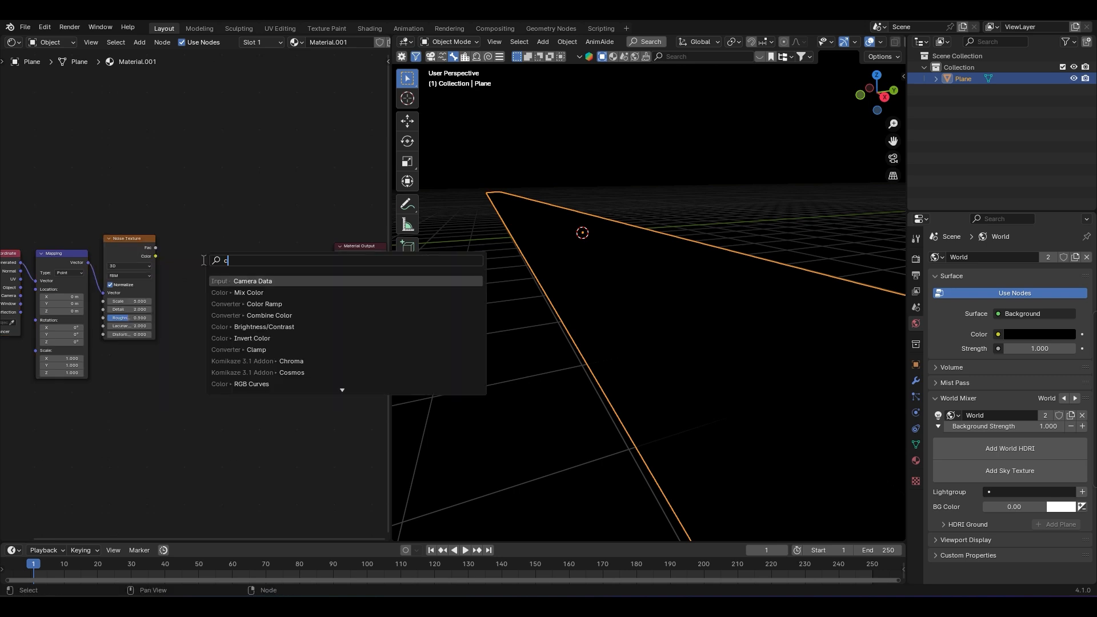
click(257, 304)
text(d)
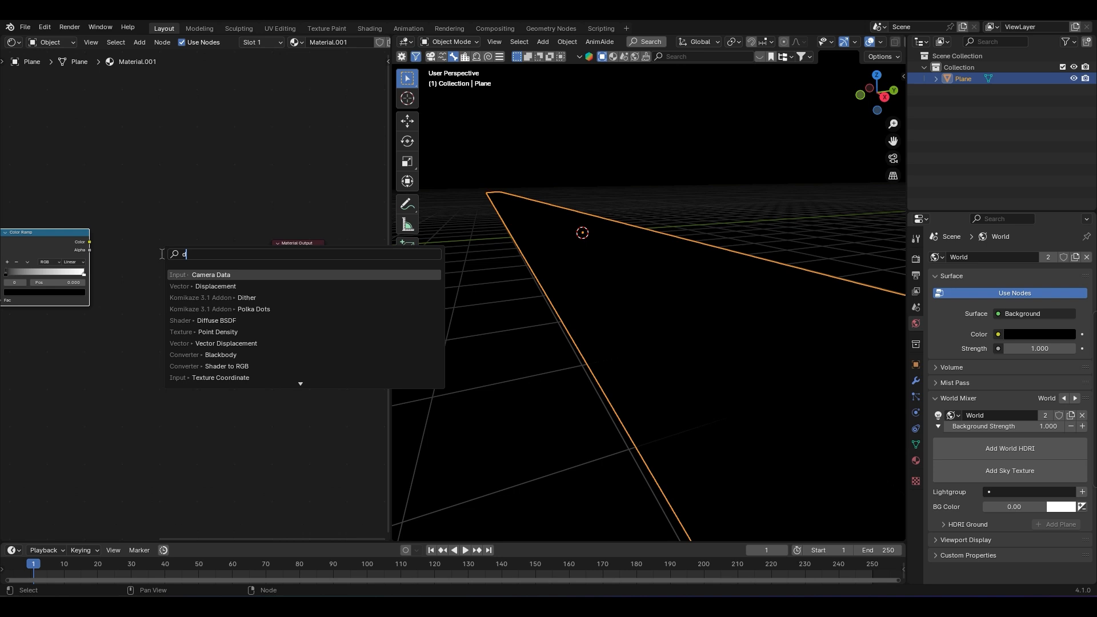
click(217, 320)
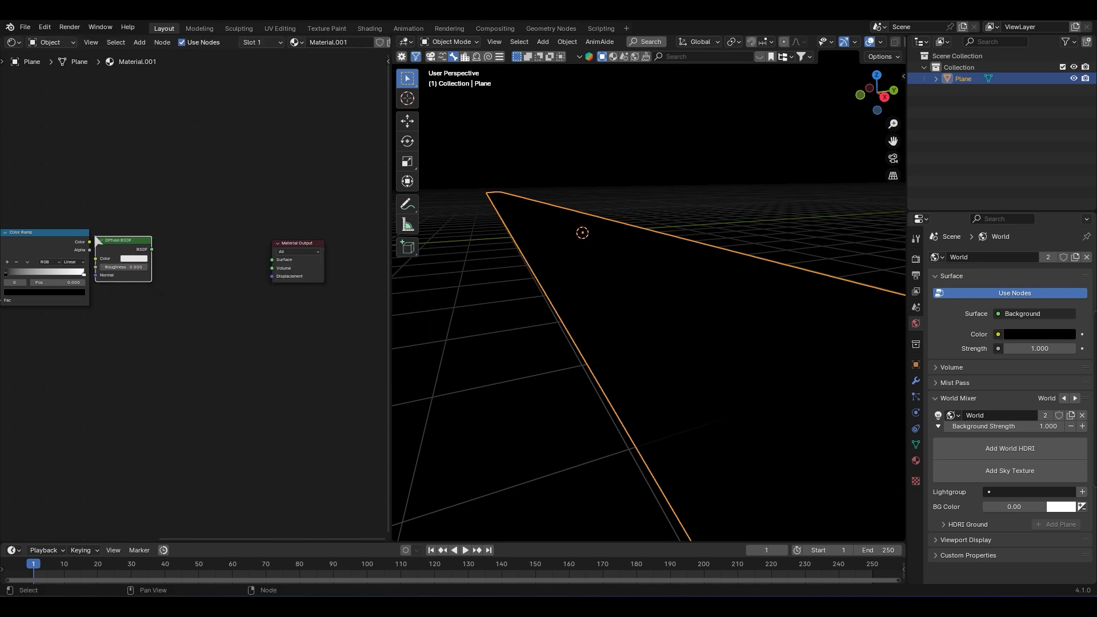
drag(89, 242, 98, 258)
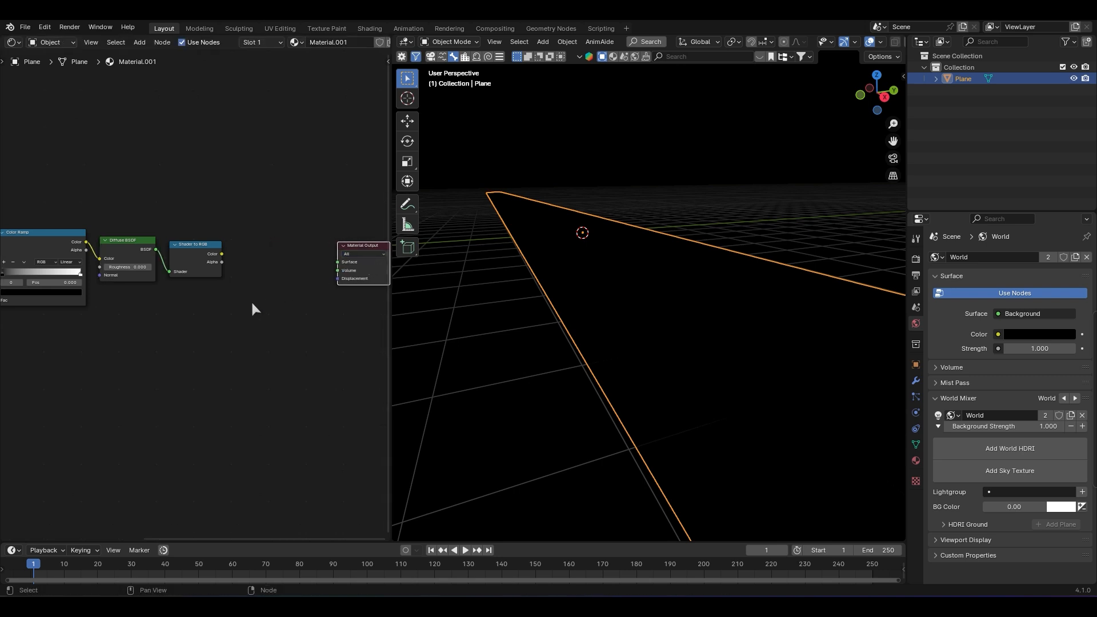
Step: Add Shader to RGB and a second Color Ramp to finish the node chain
text(color)
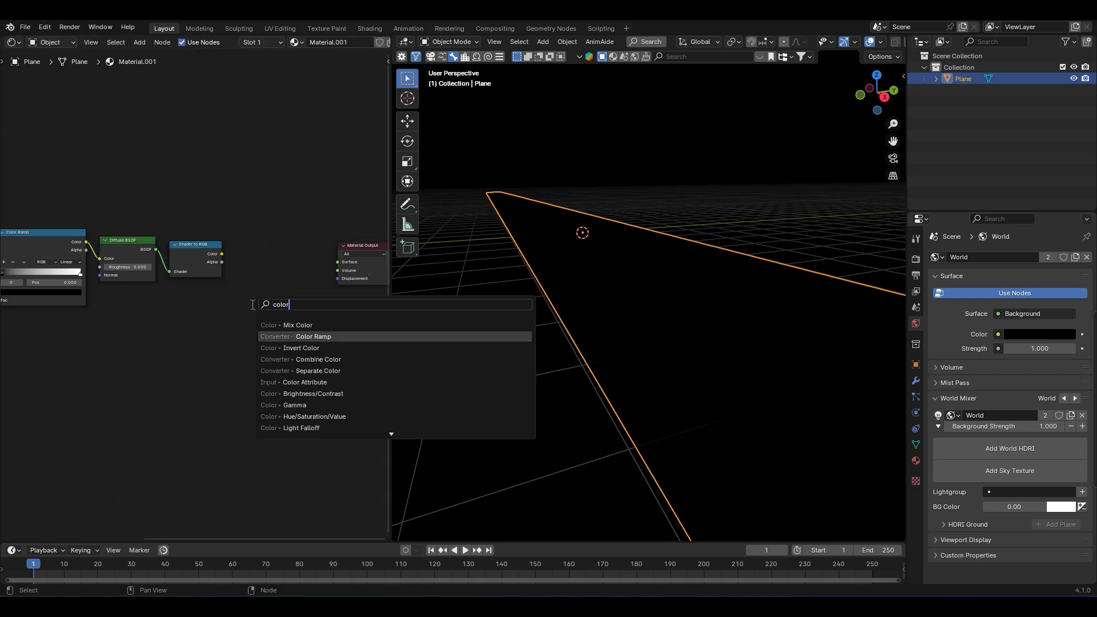
click(313, 336)
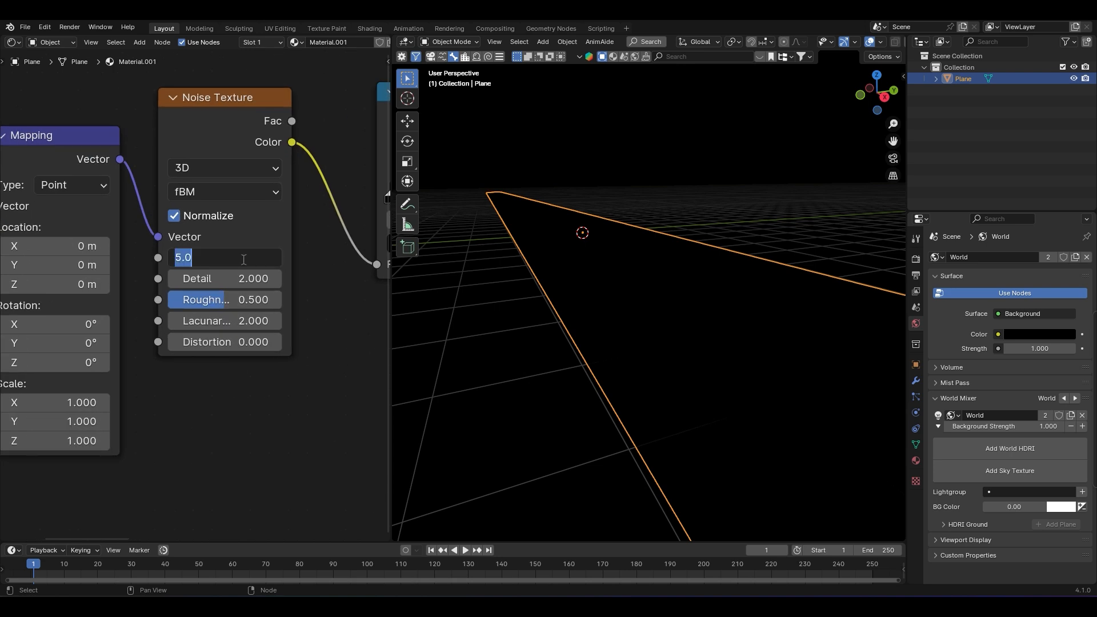
Step: Set the Noise Texture Scale to 600 and lower its Detail to 1.2
text(600)
click(225, 278)
text(1.200)
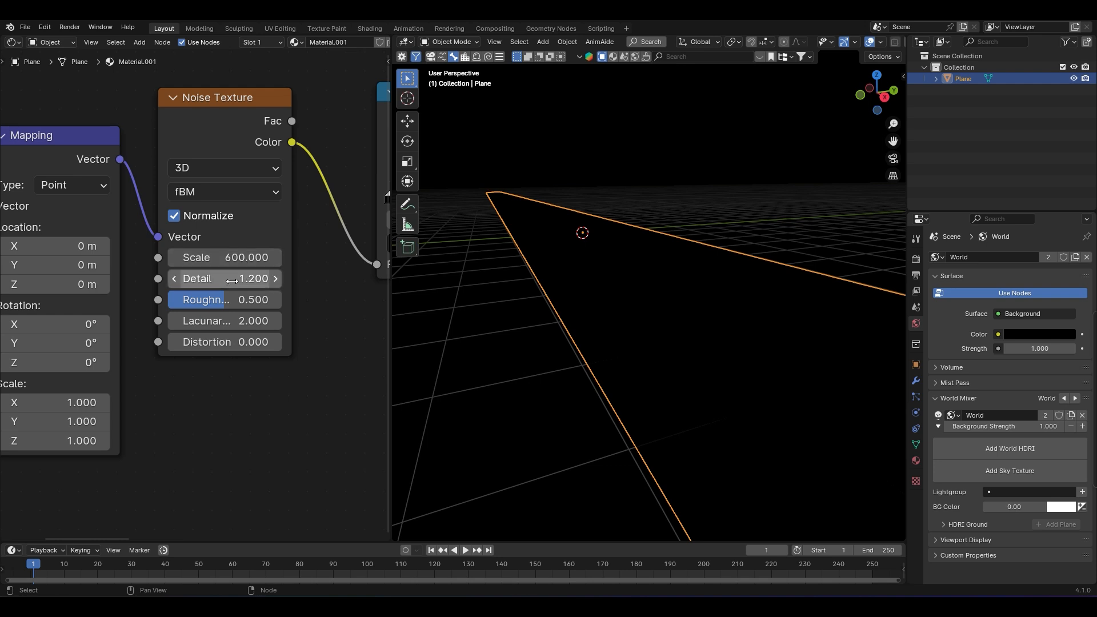
drag(224, 300, 280, 299)
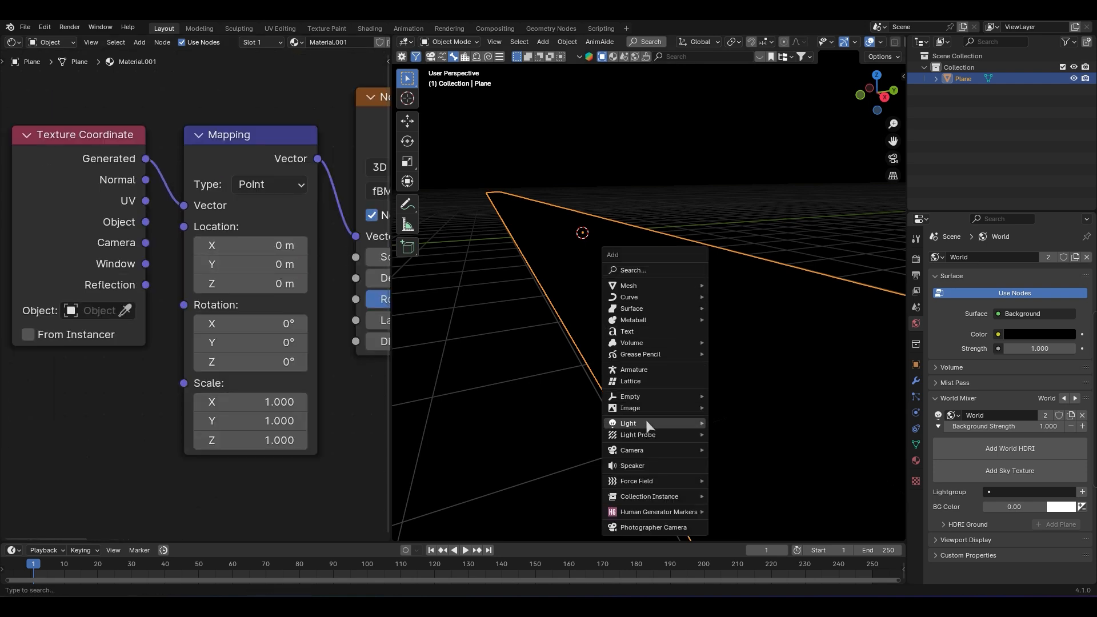
Step: Add a Spot light above the road plane and adjust its Power
click(627, 422)
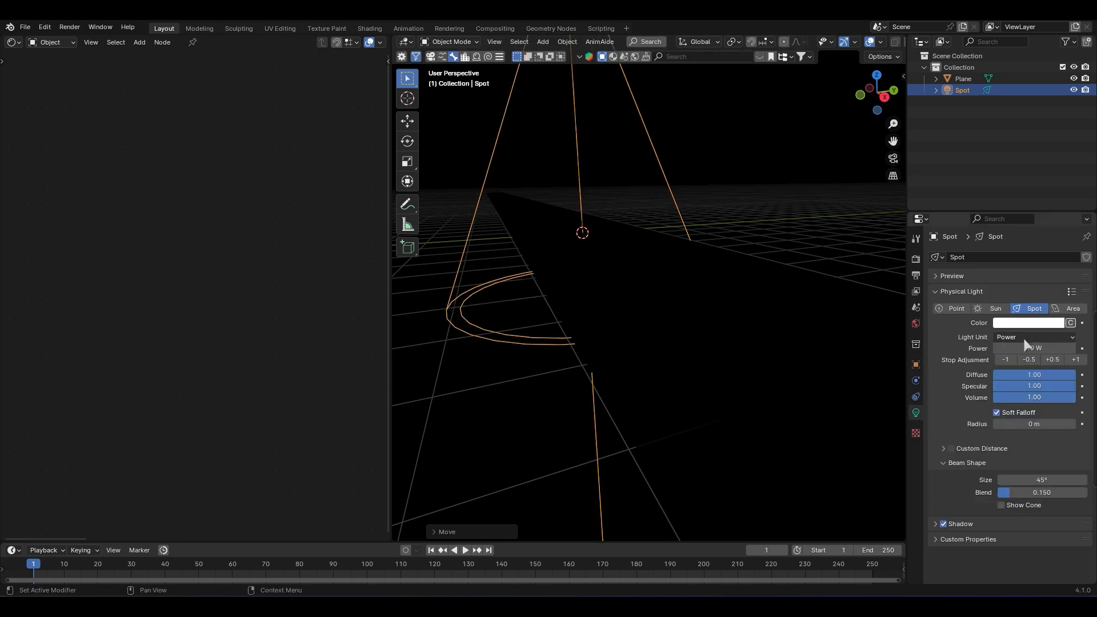
click(1005, 359)
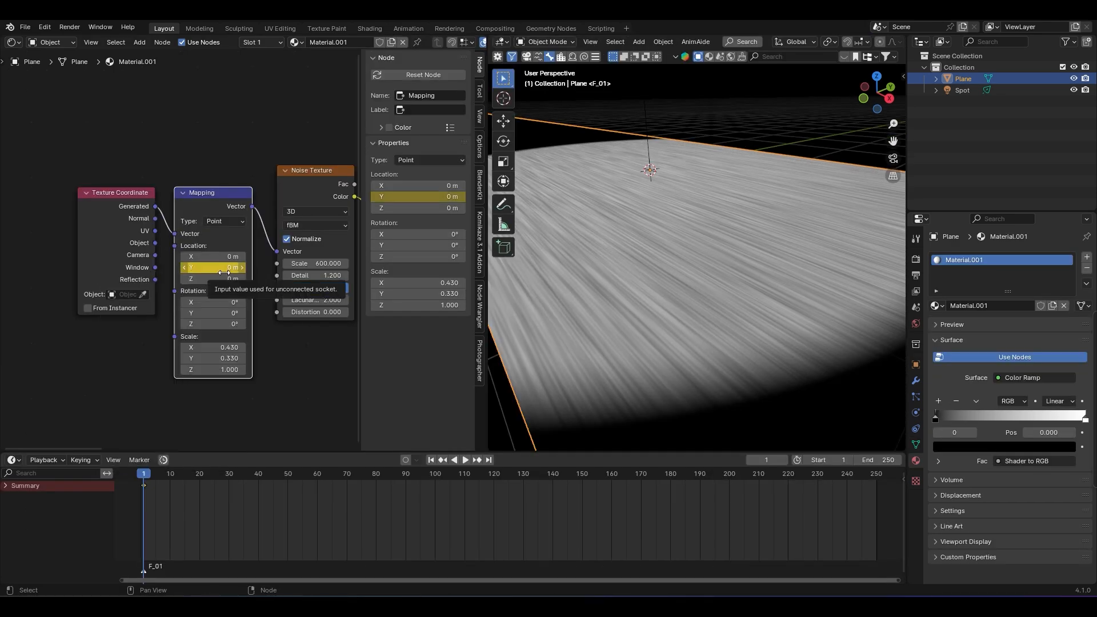
Step: Keyframe Mapping Location Y to 60 m at frame 250 and raise noise Roughness to 1.0
text(60)
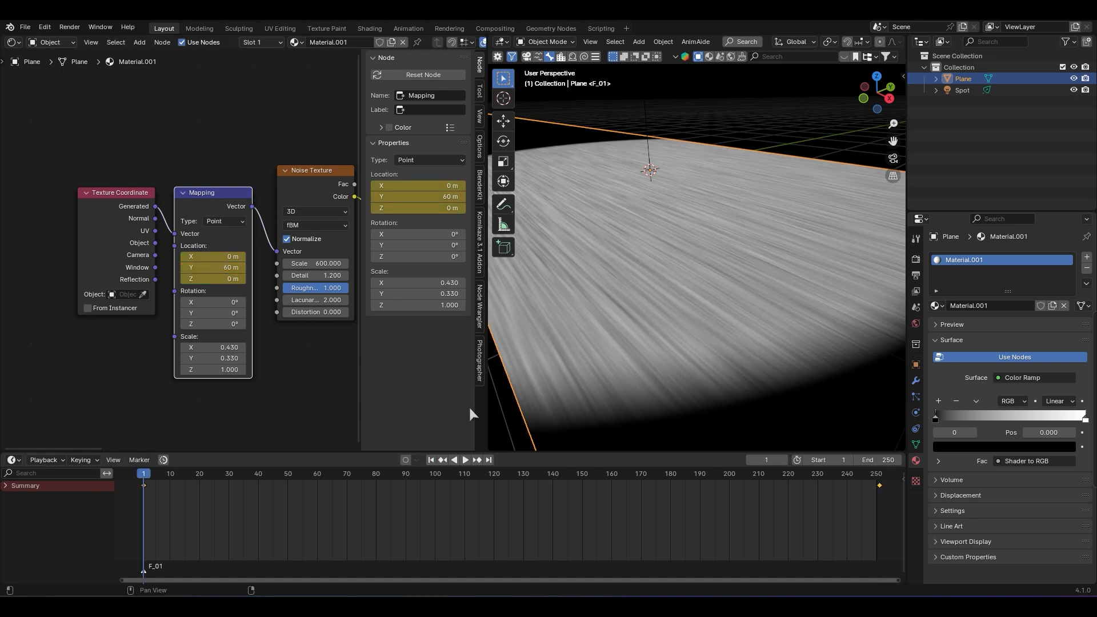
click(457, 460)
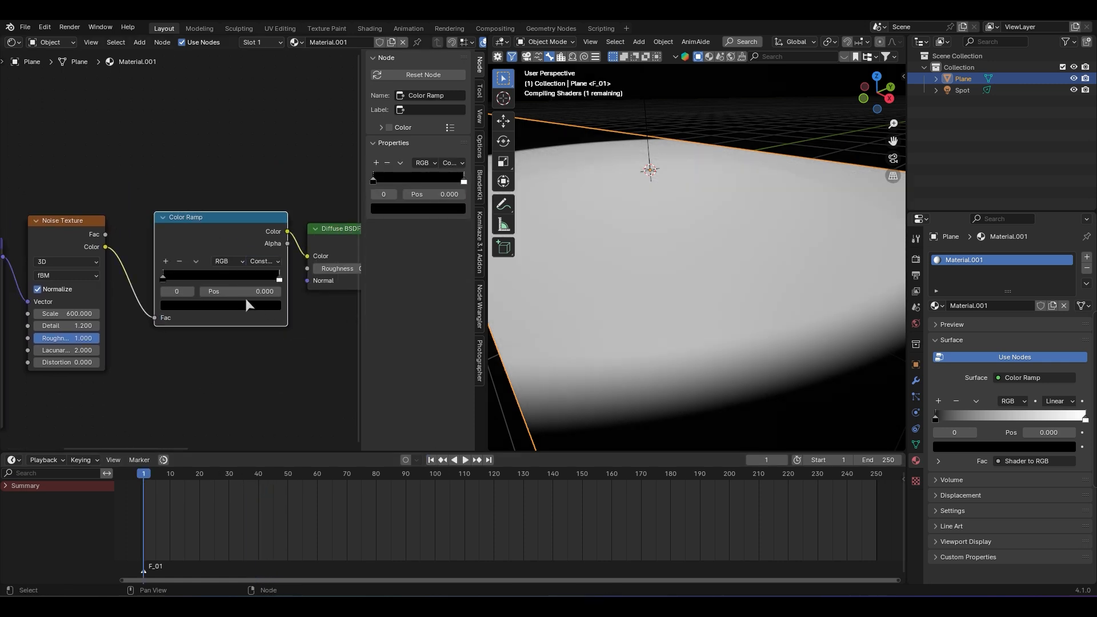
Step: Drag the first Color Ramp's constant stops to about 0.46 so thin white streaks appear on black
drag(161, 275, 231, 275)
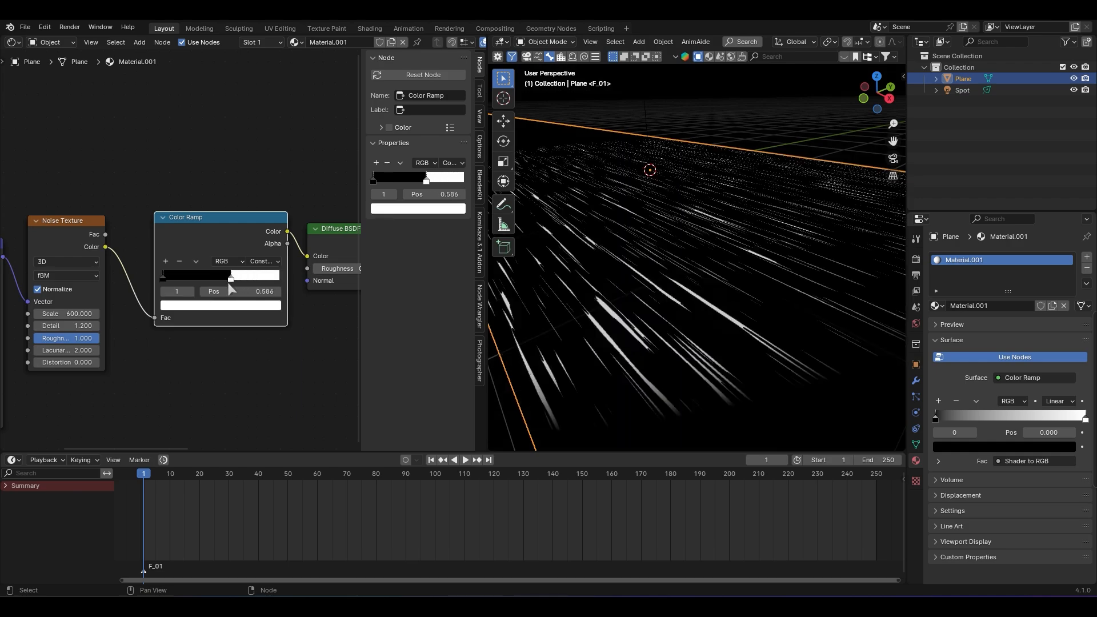
drag(231, 275, 214, 275)
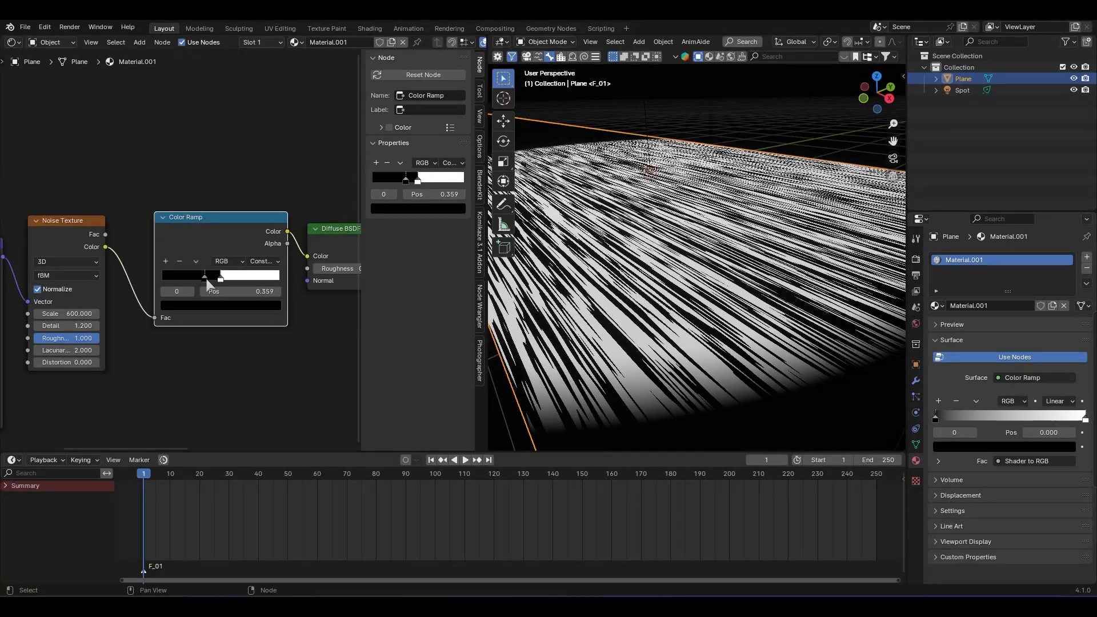
drag(203, 275, 218, 275)
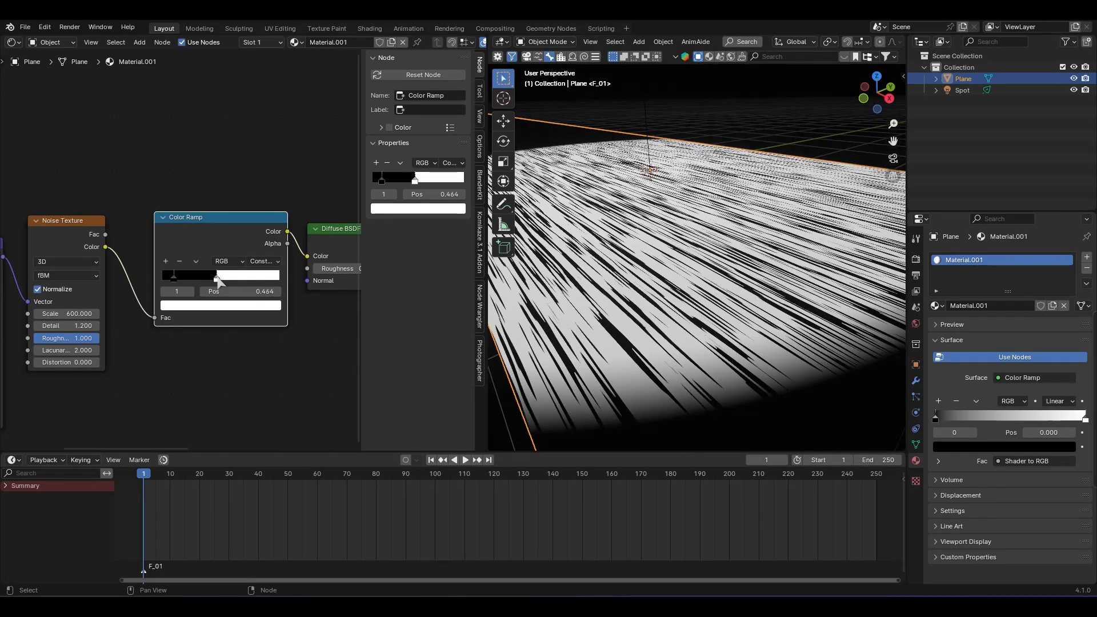
drag(216, 275, 222, 275)
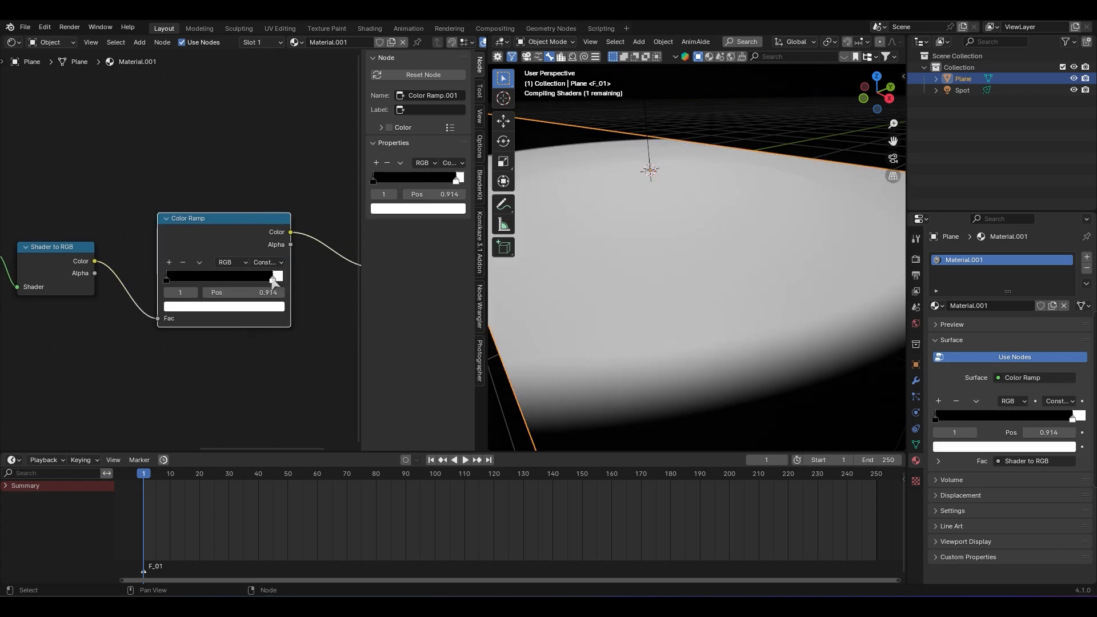
Step: Drag Color Ramp.001's stops so the white cutoff sits near 0.332 for dense crisp streaks
drag(272, 276, 228, 277)
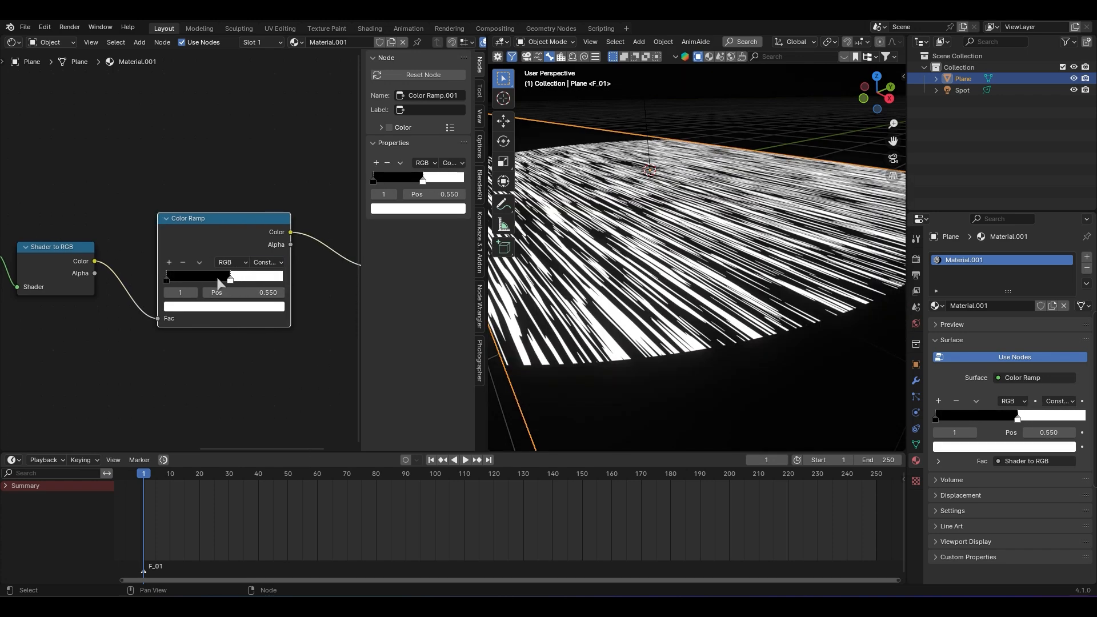
drag(226, 278, 203, 277)
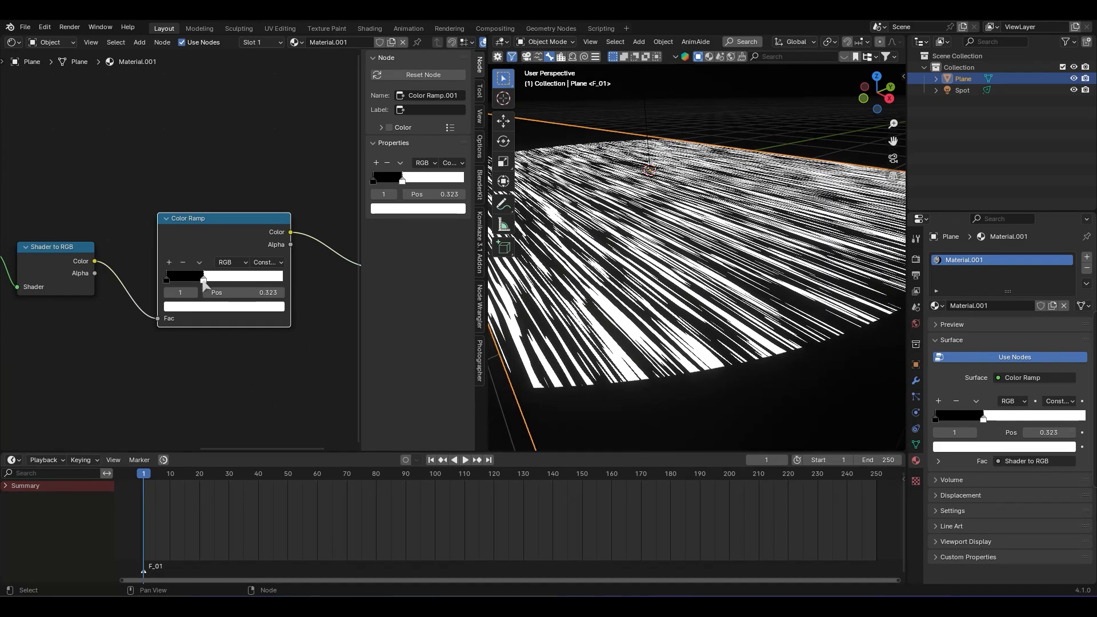
drag(204, 275, 207, 275)
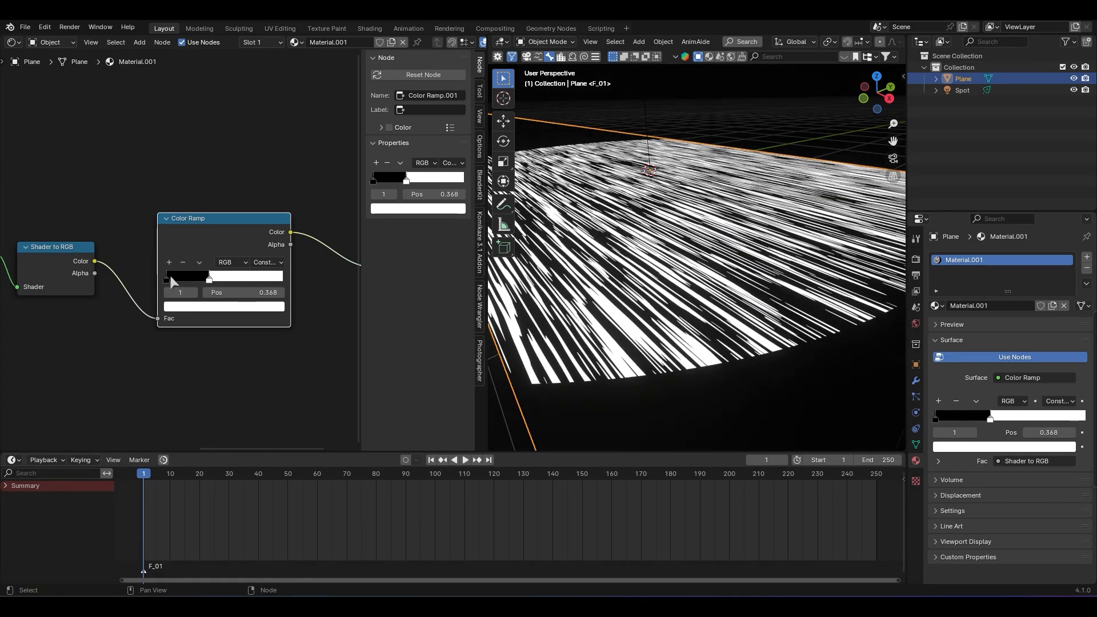
drag(206, 277, 195, 278)
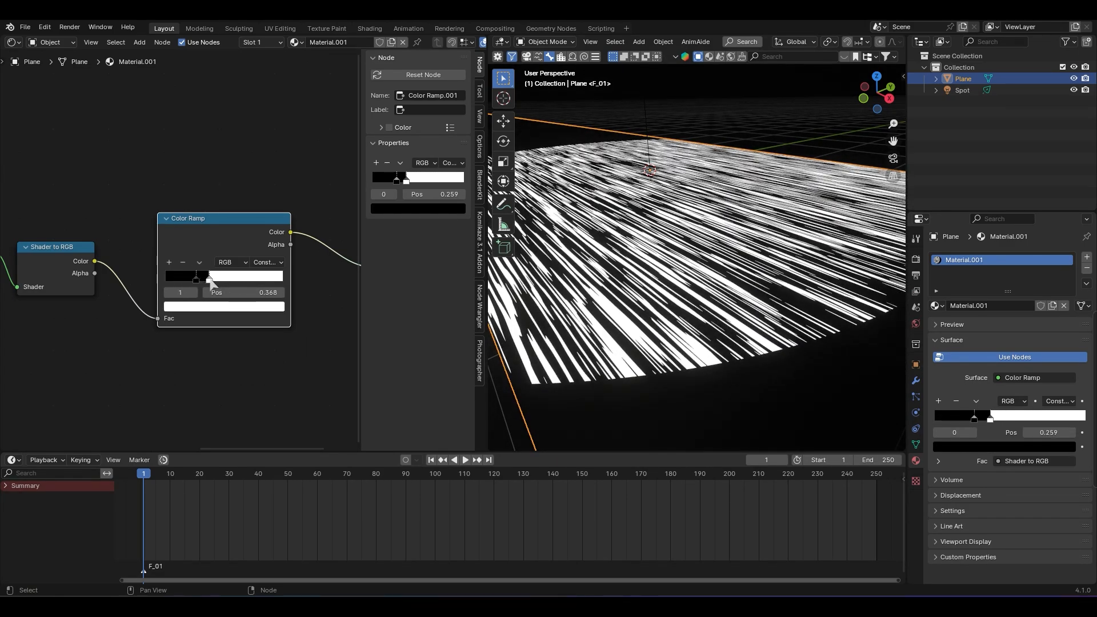
drag(210, 275, 199, 276)
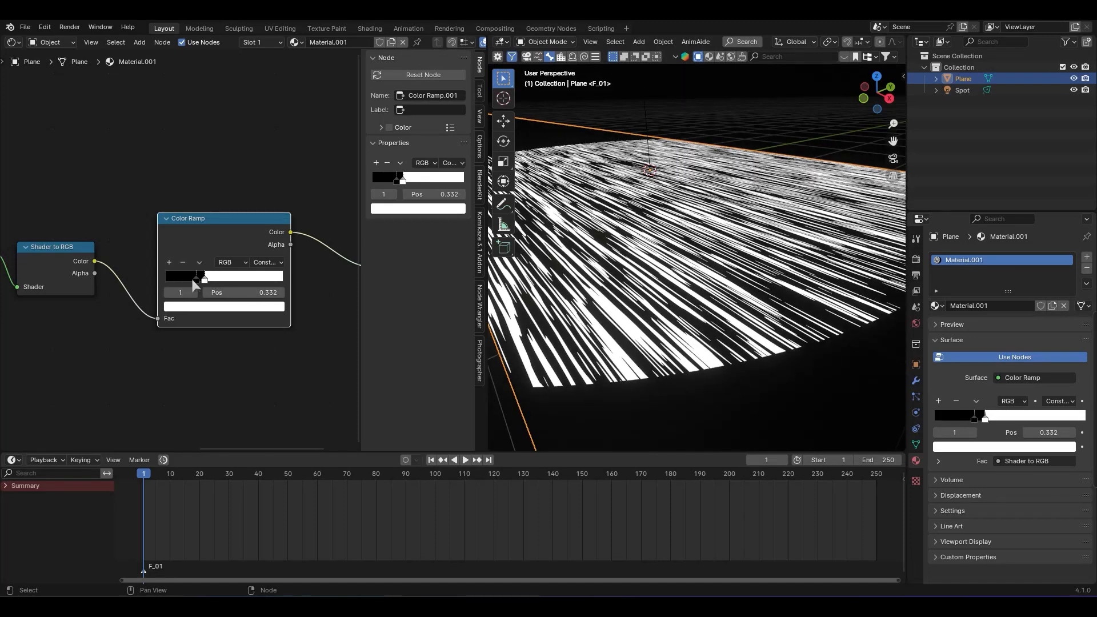
Step: Change Color Ramp.001's white stop colour to a warm pale yellow for the streaks
click(183, 273)
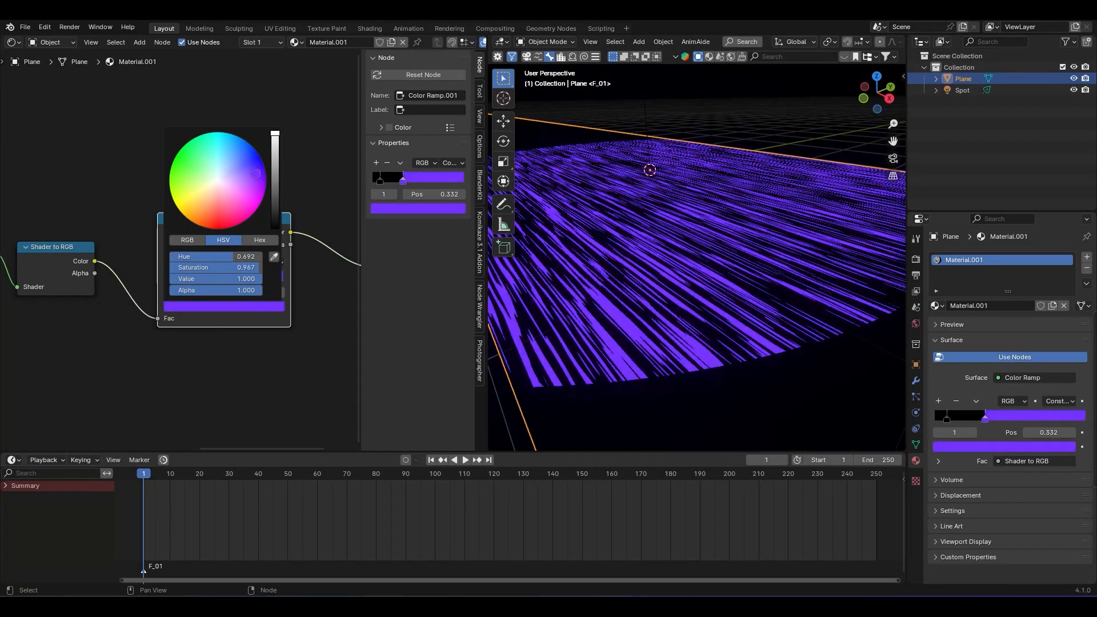
drag(256, 173, 212, 142)
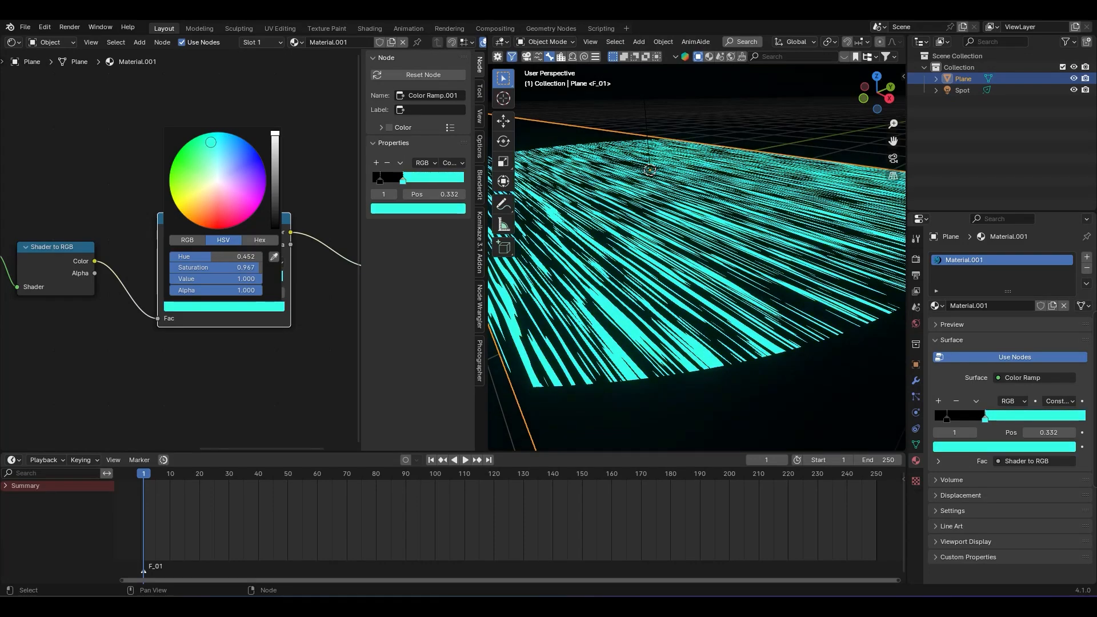
drag(210, 141, 198, 196)
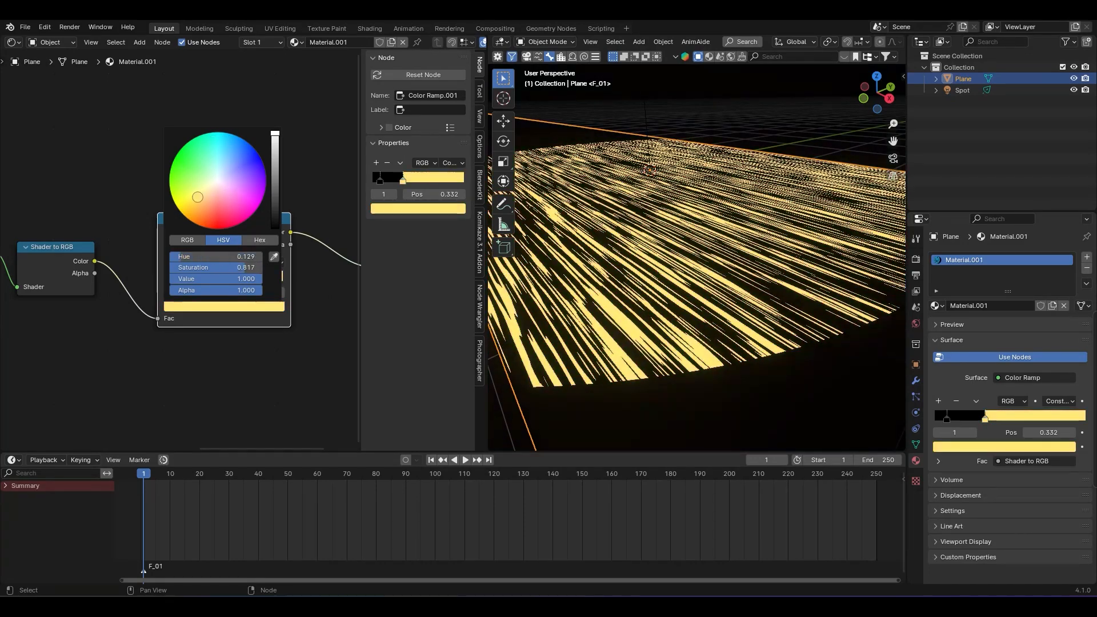
click(194, 336)
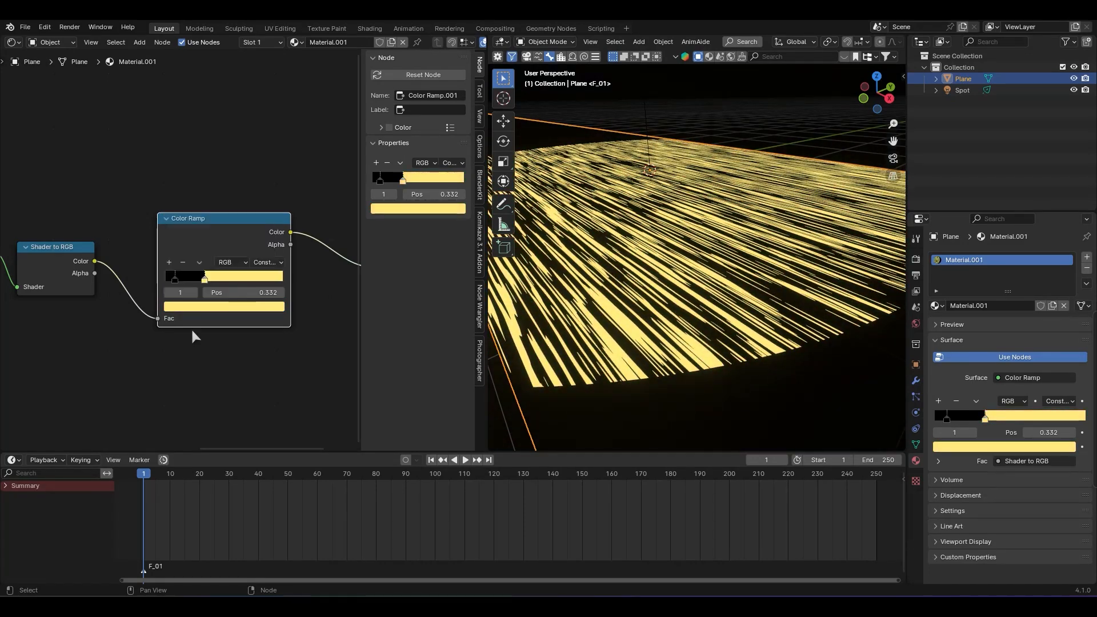